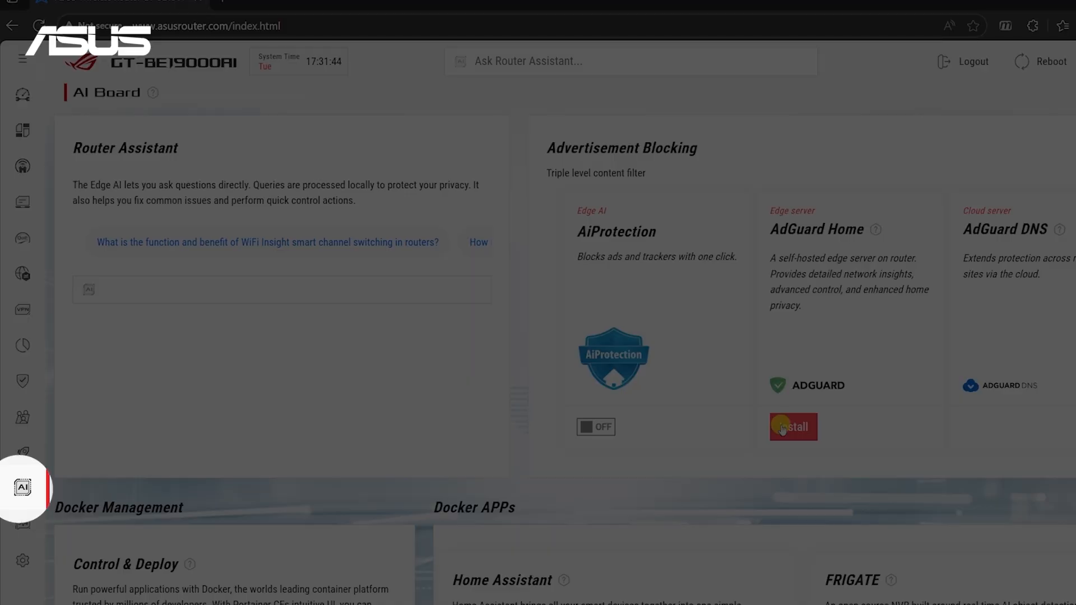
# Step: Install AdGuard Home from the AI Board page and launch it once installed
pyautogui.click(792, 426)
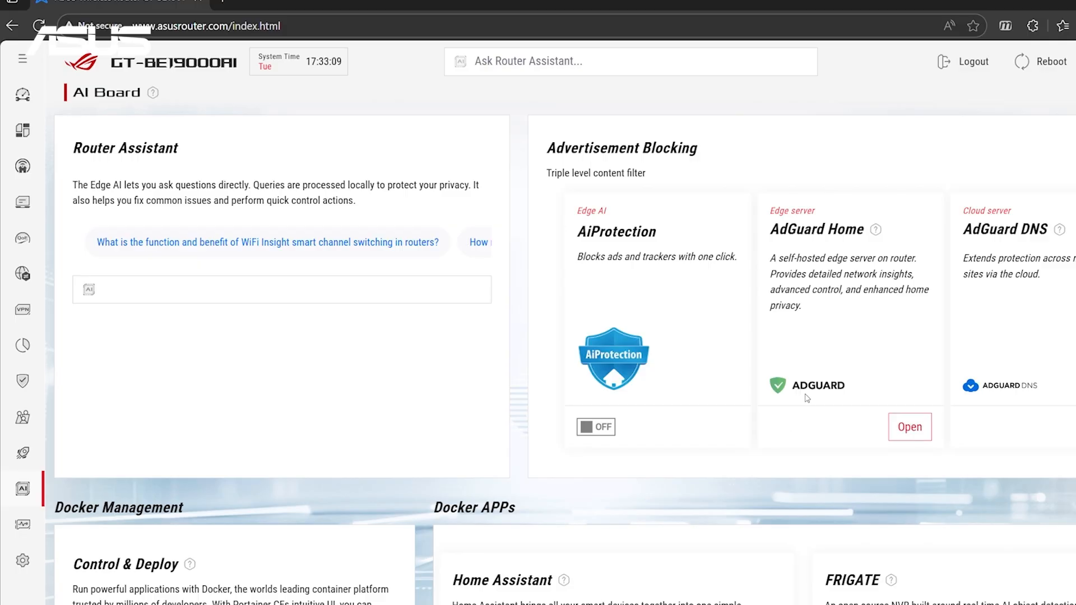
pyautogui.click(910, 427)
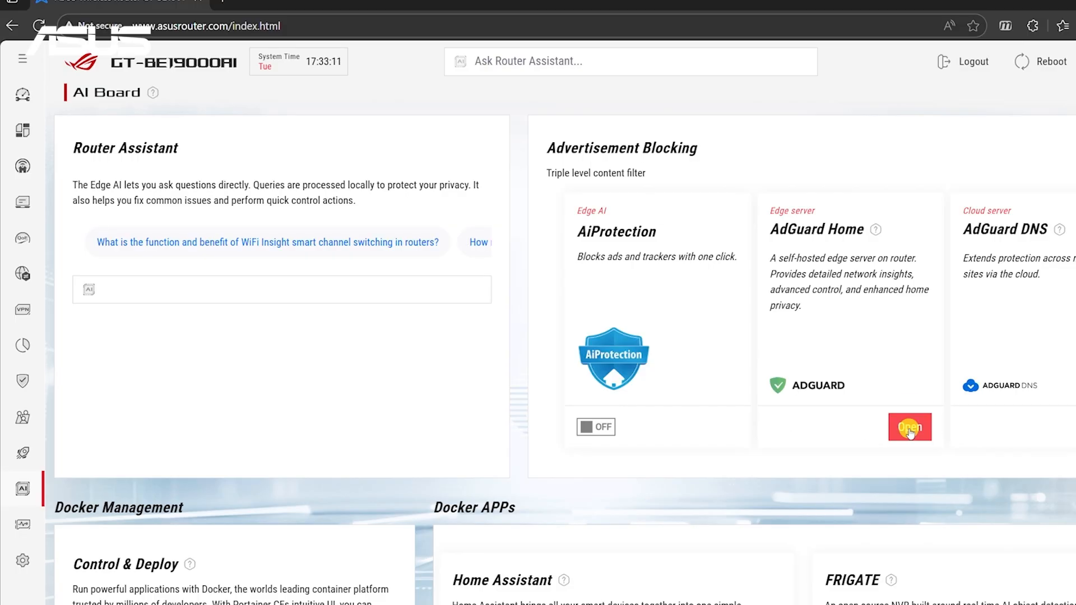
# Step: Bind the DNS server to eth0 - 192.168.50.73 and save the admin username and password
pyautogui.click(911, 426)
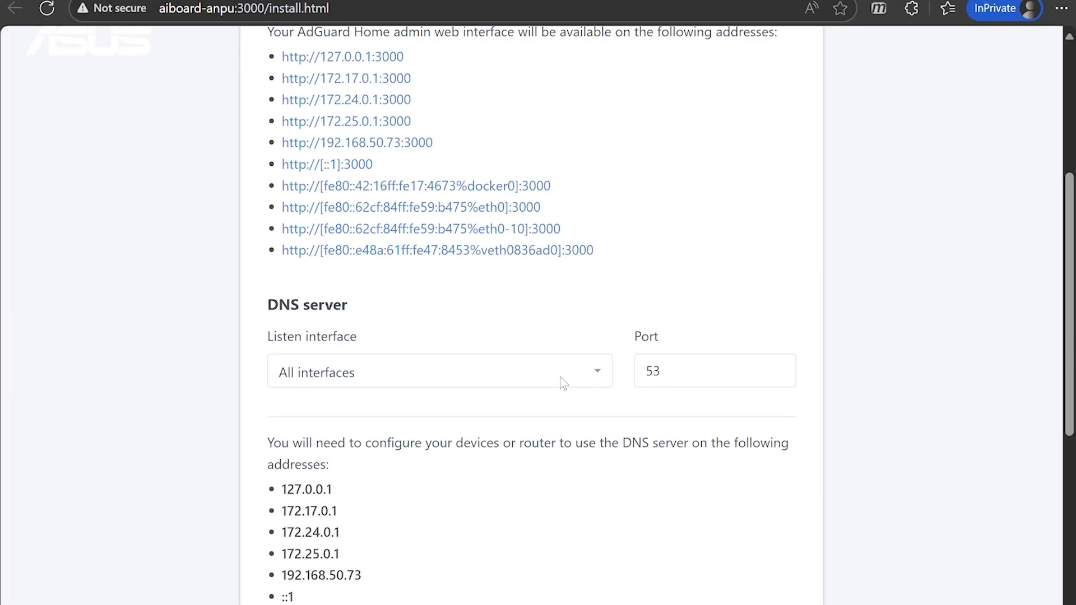
pyautogui.click(438, 371)
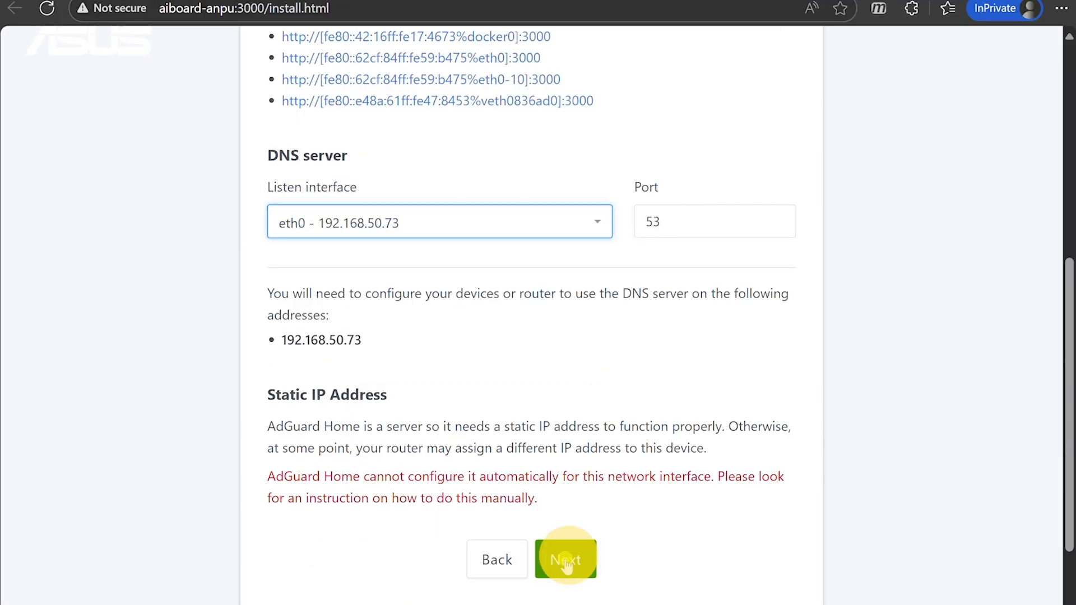
pyautogui.click(565, 559)
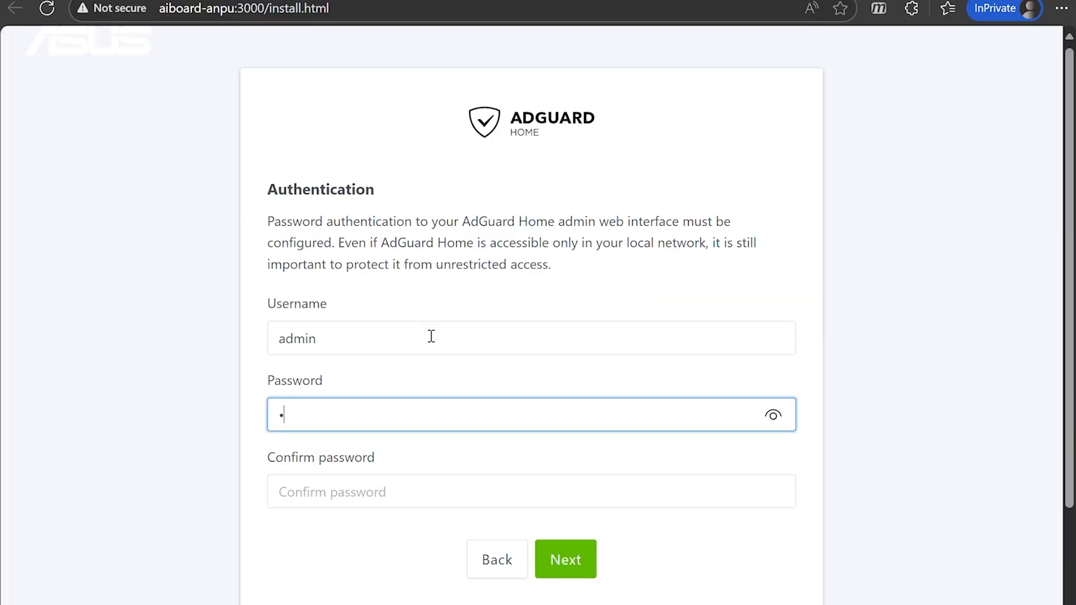
pyautogui.write('password')
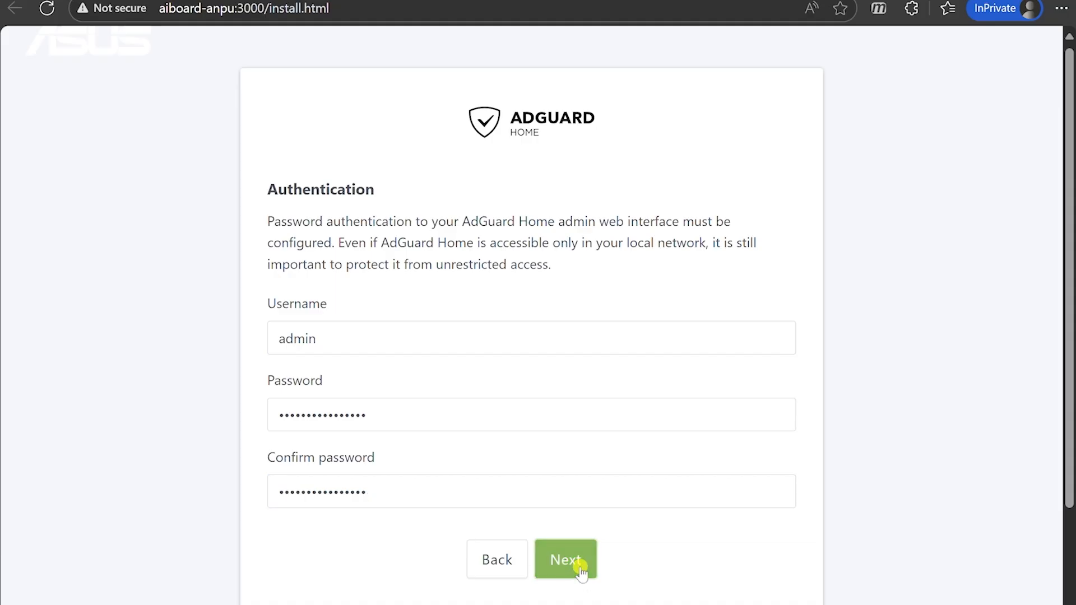
pyautogui.click(565, 560)
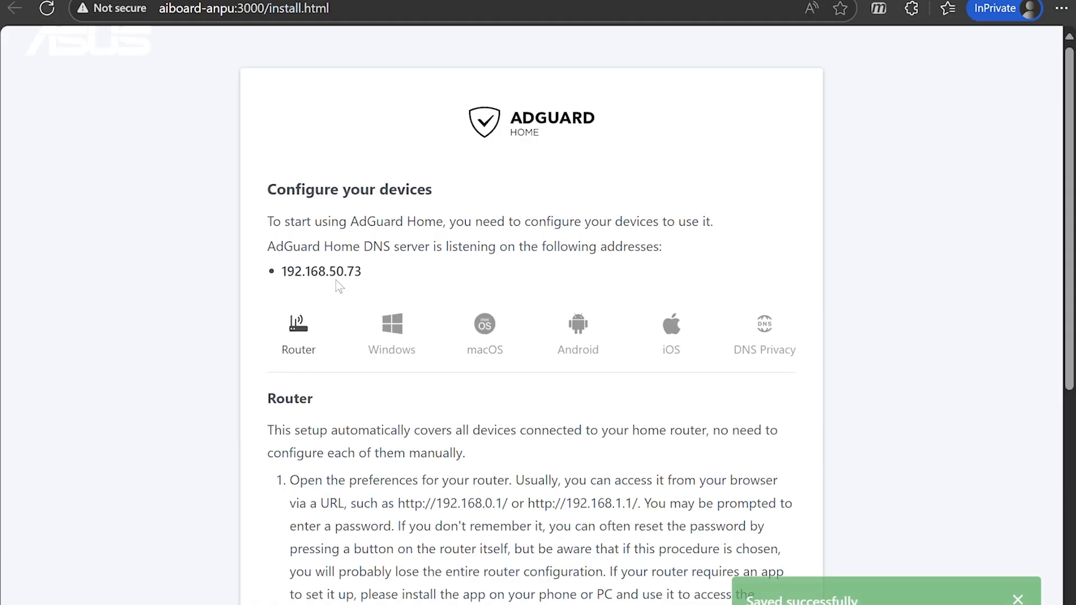
# Step: Complete the remaining wizard steps and sign in to the dashboard as admin
pyautogui.doubleClick(321, 272)
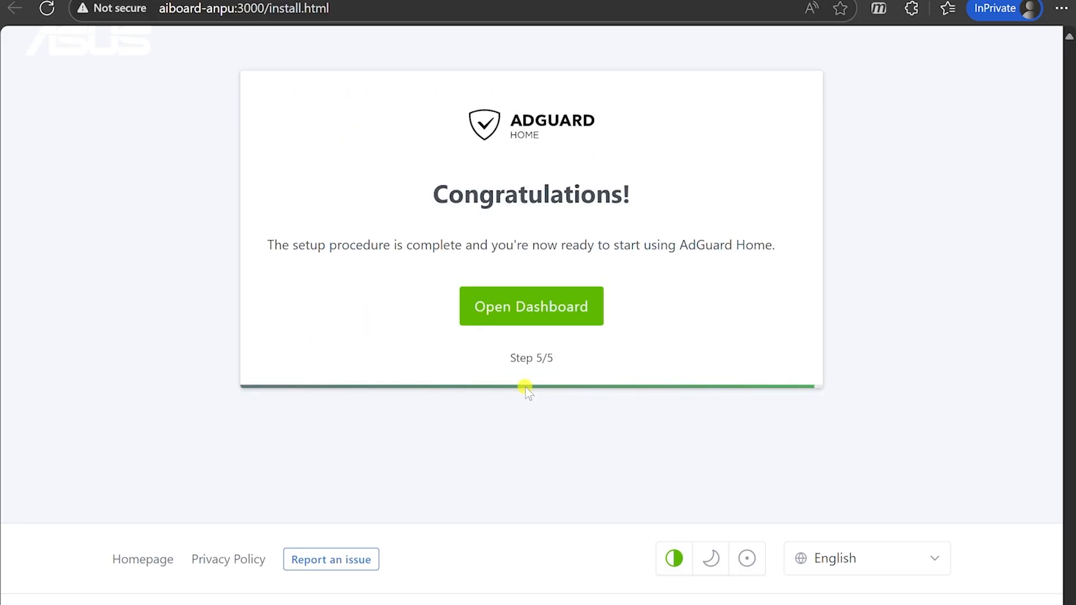
pyautogui.click(531, 306)
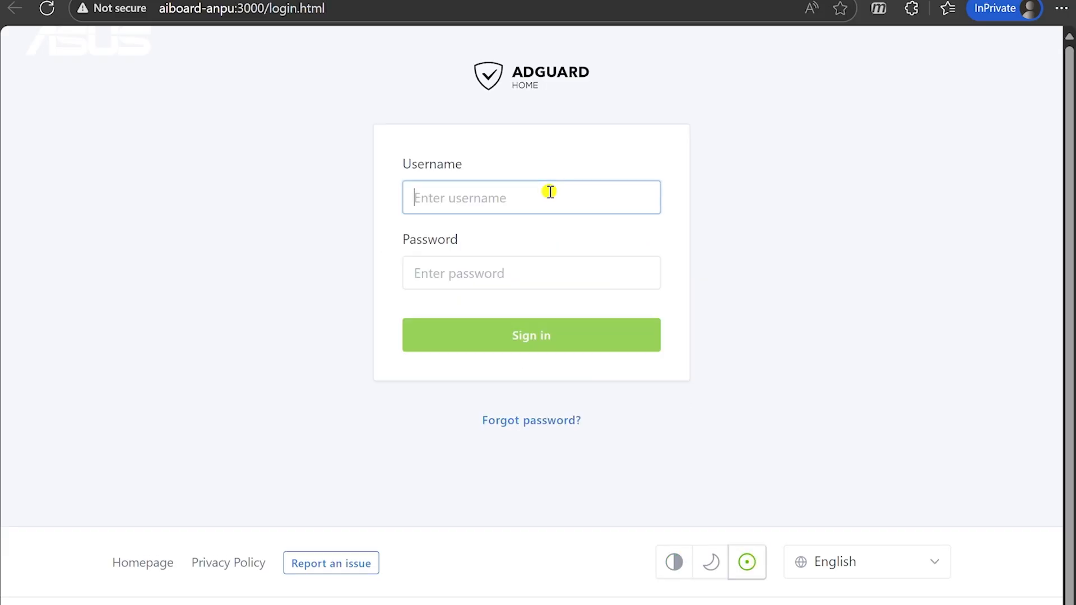
pyautogui.write('admin')
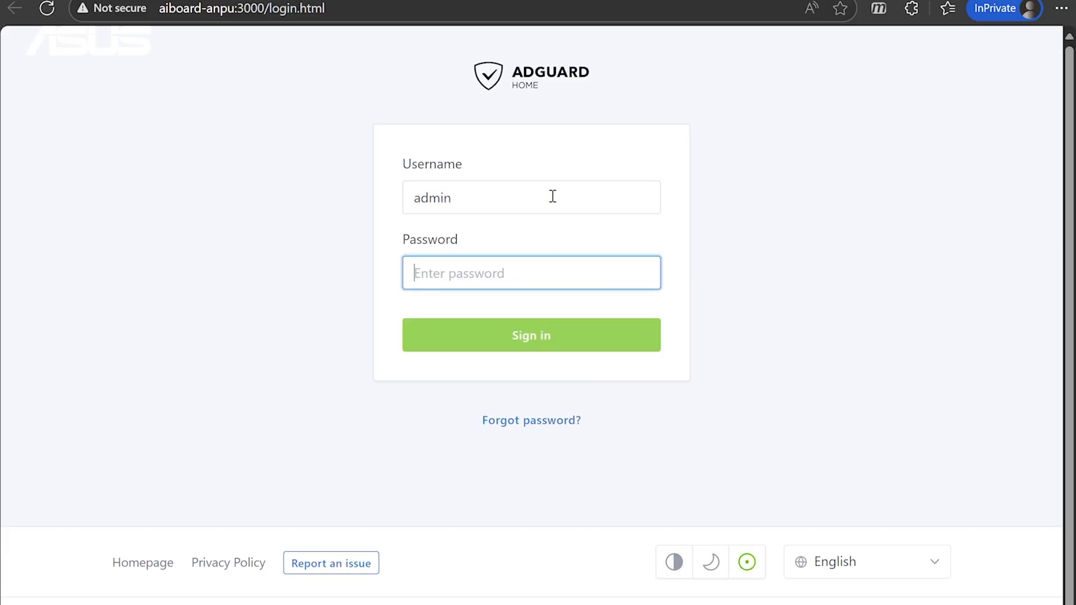
pyautogui.write('password')
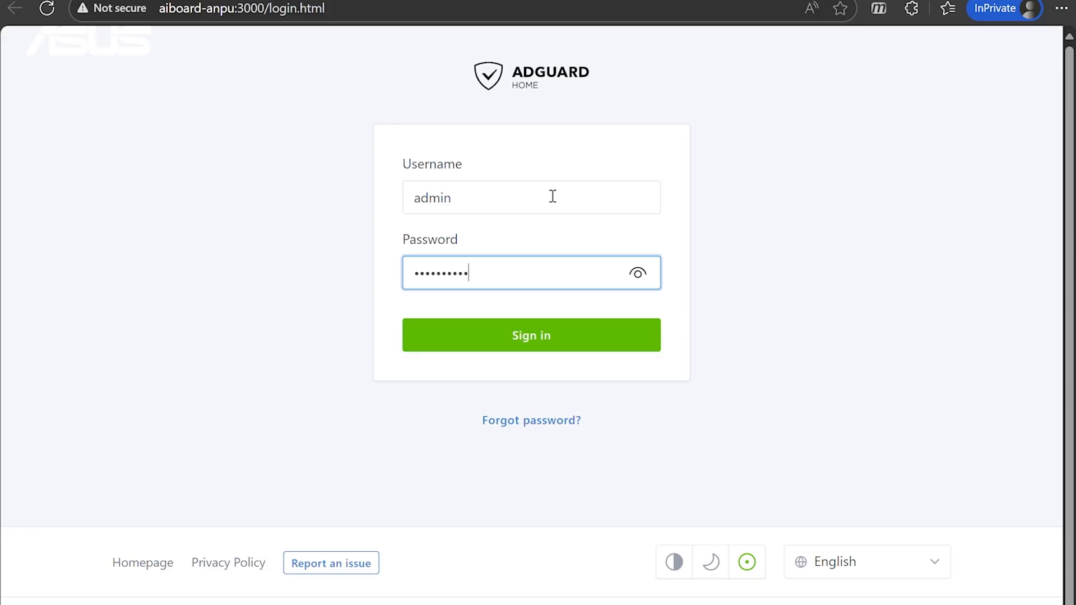
pyautogui.click(530, 335)
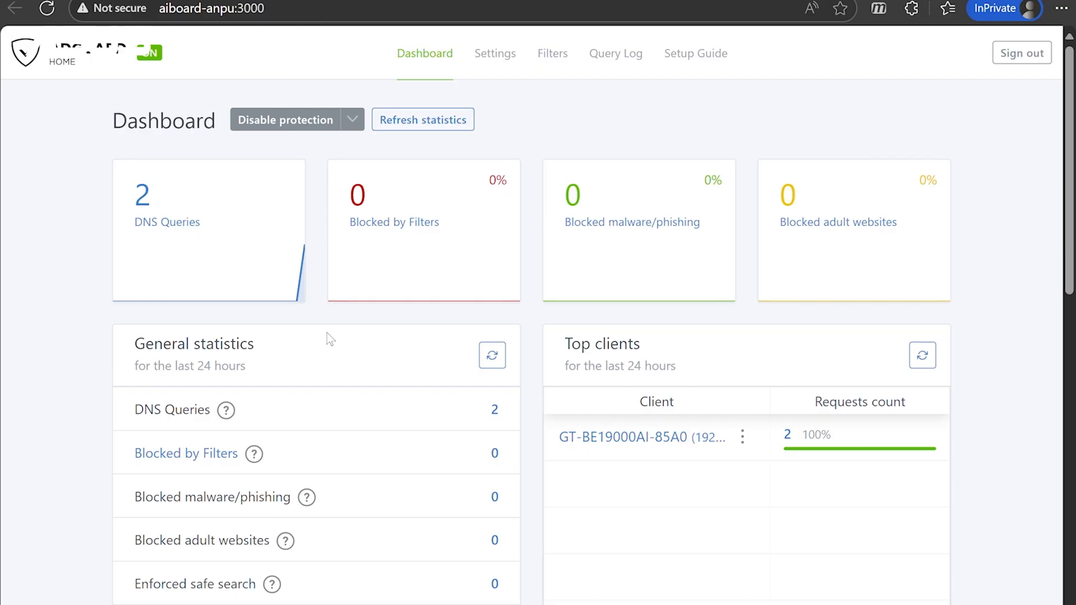
pyautogui.moveTo(191, 246)
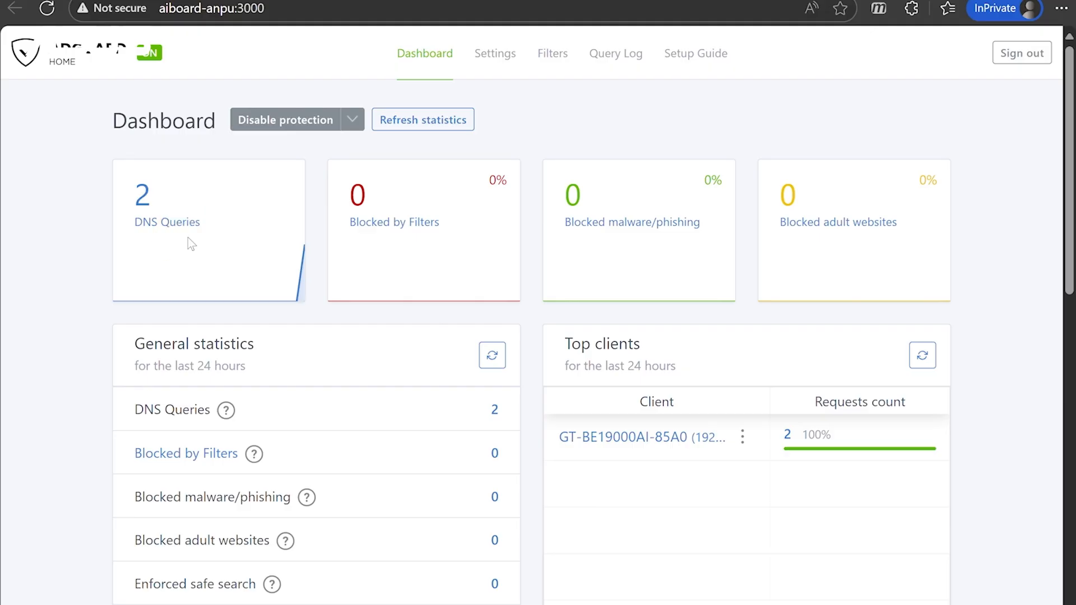
pyautogui.moveTo(200, 247)
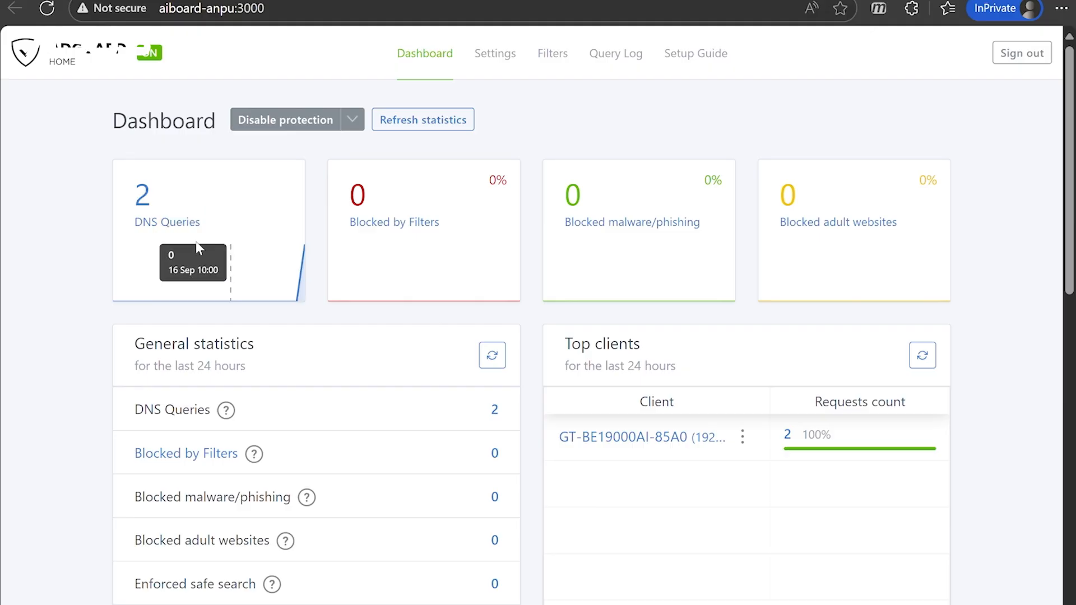
# Step: View the Query Log listing the two processed DNS requests from the router
pyautogui.click(615, 53)
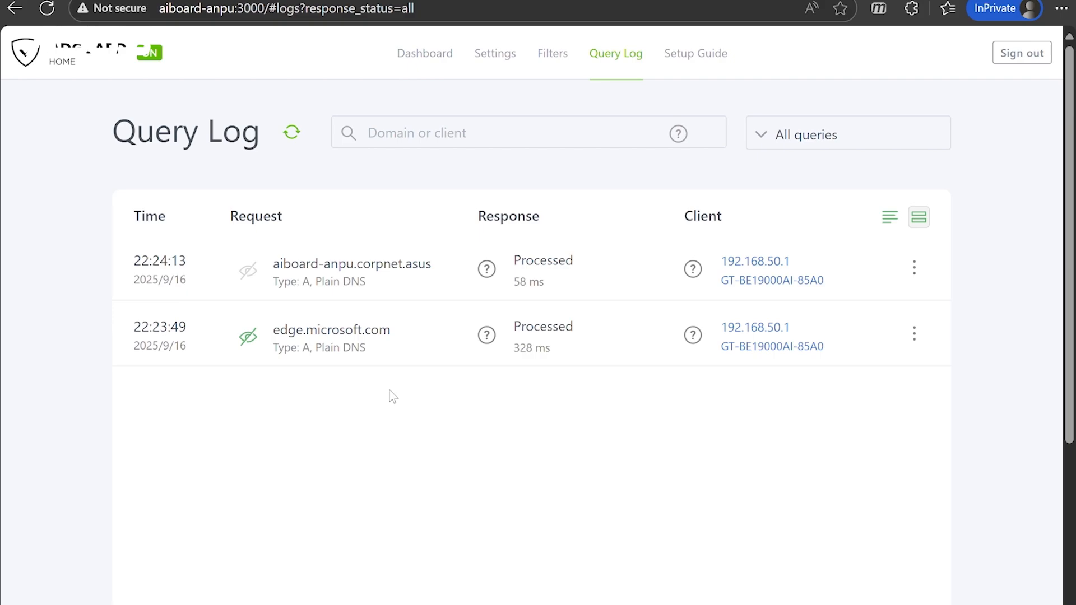
pyautogui.moveTo(274, 116)
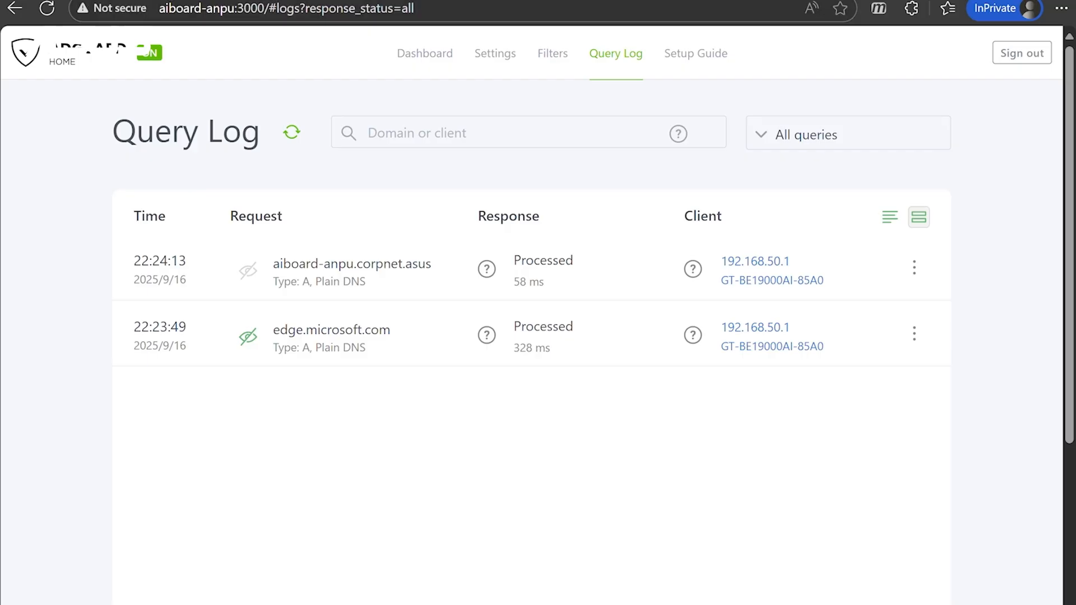
# Step: Return to the dashboard, then show the Blocked services page under Filters
pyautogui.click(423, 53)
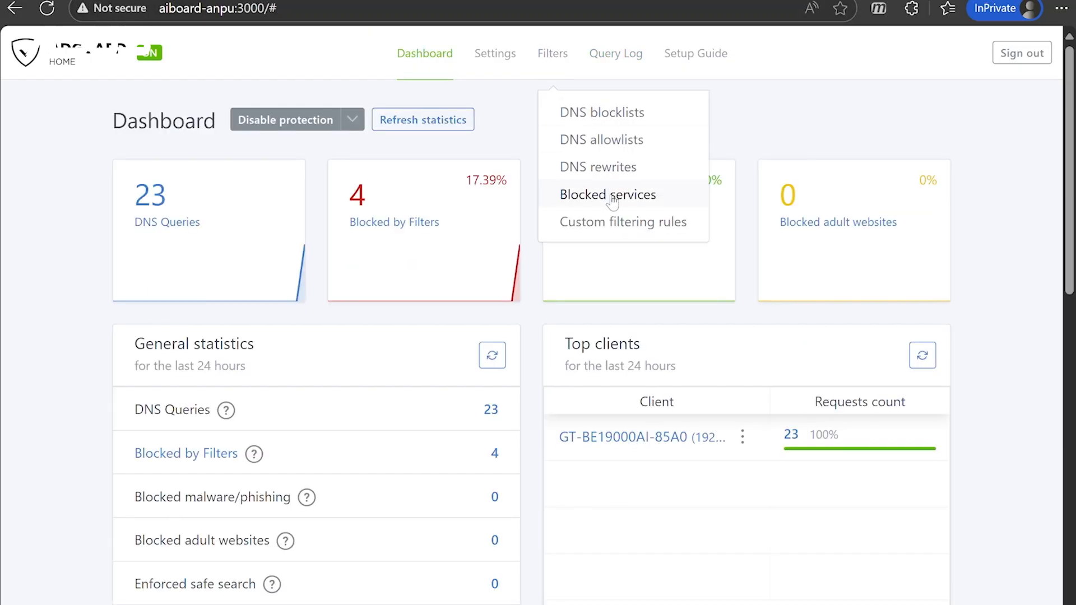
pyautogui.click(608, 194)
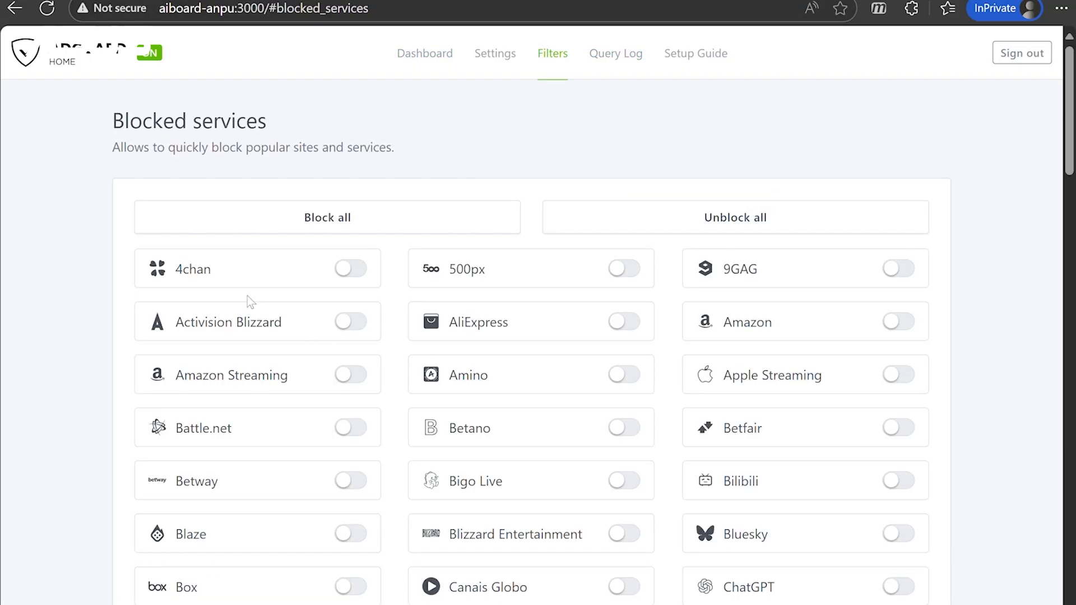